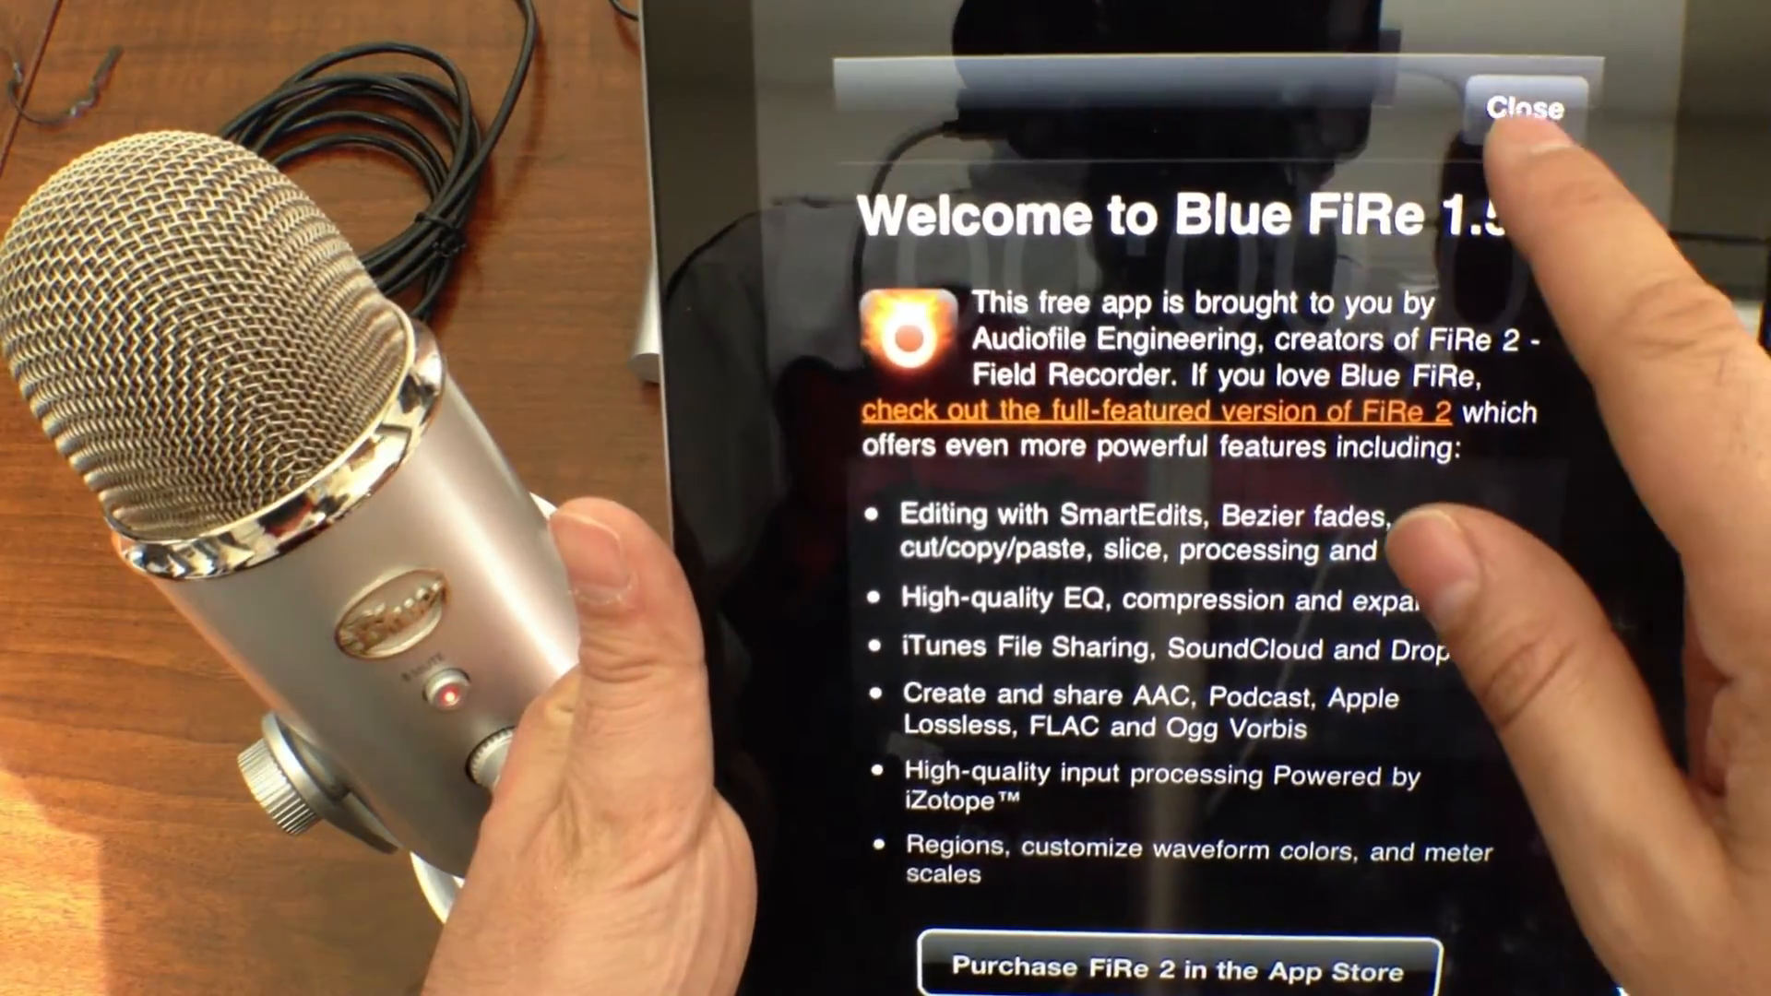
Close the Welcome to Blue FiRe notice to reveal the recording screen with the Yeti's live input level meter.
left_click(1524, 107)
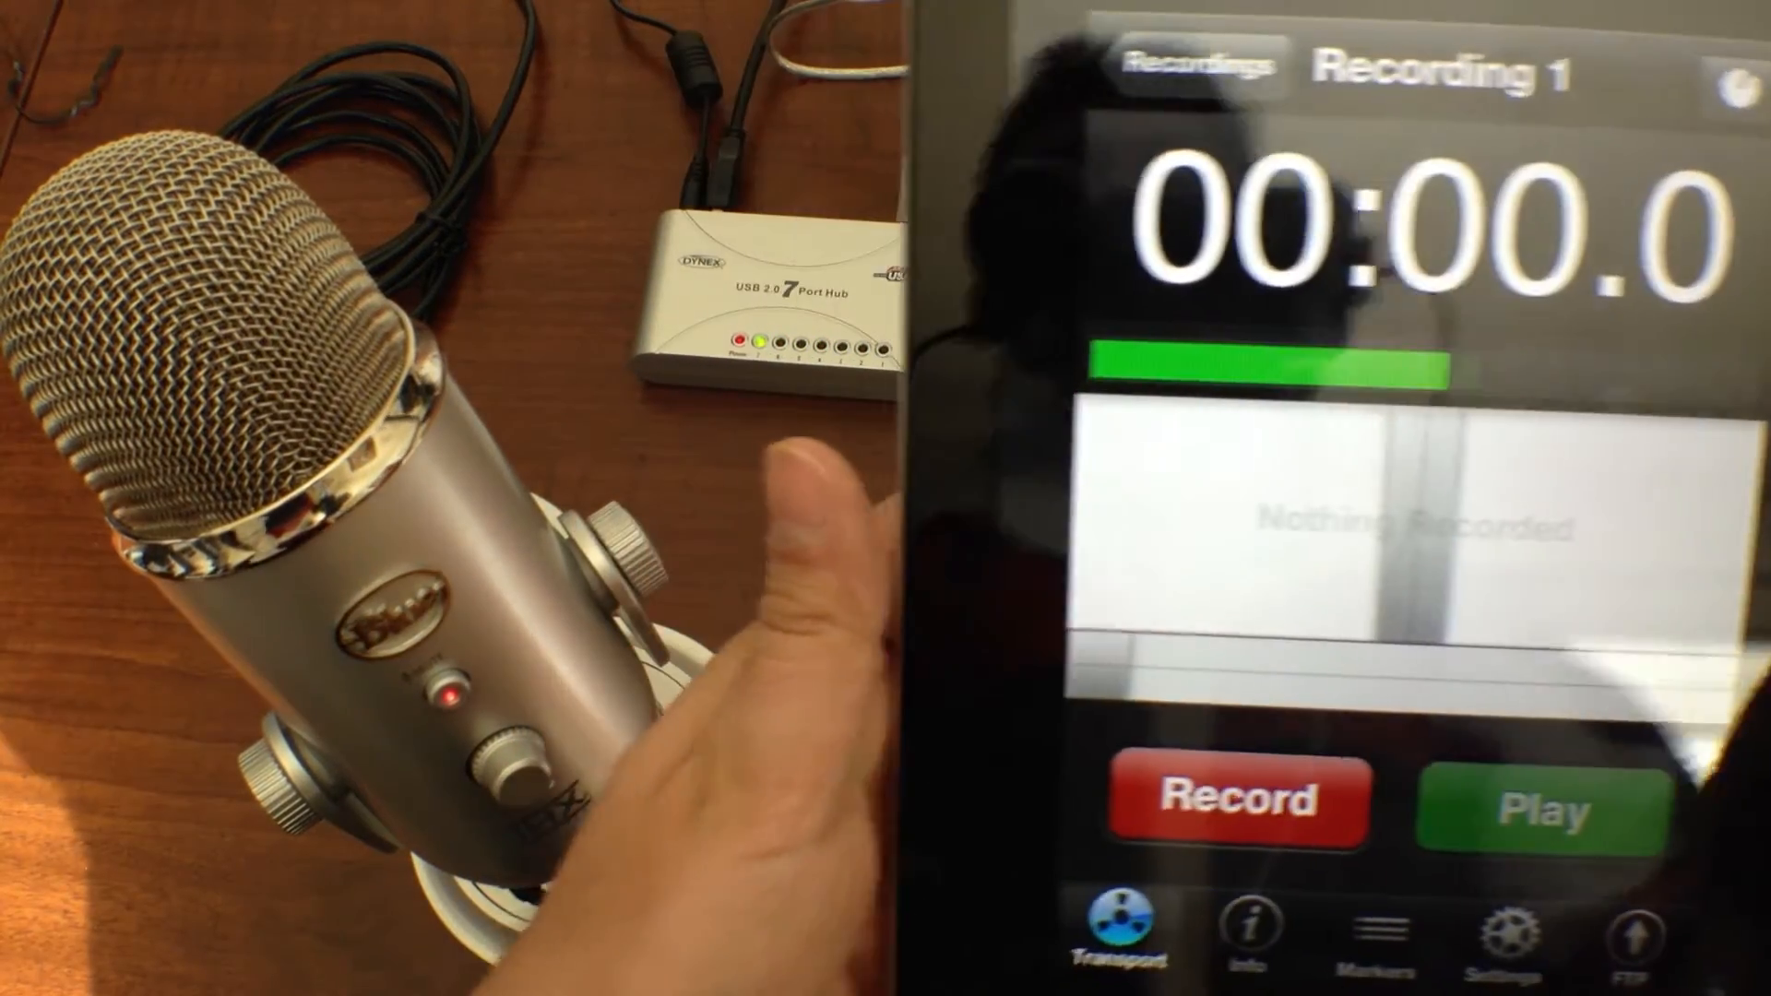